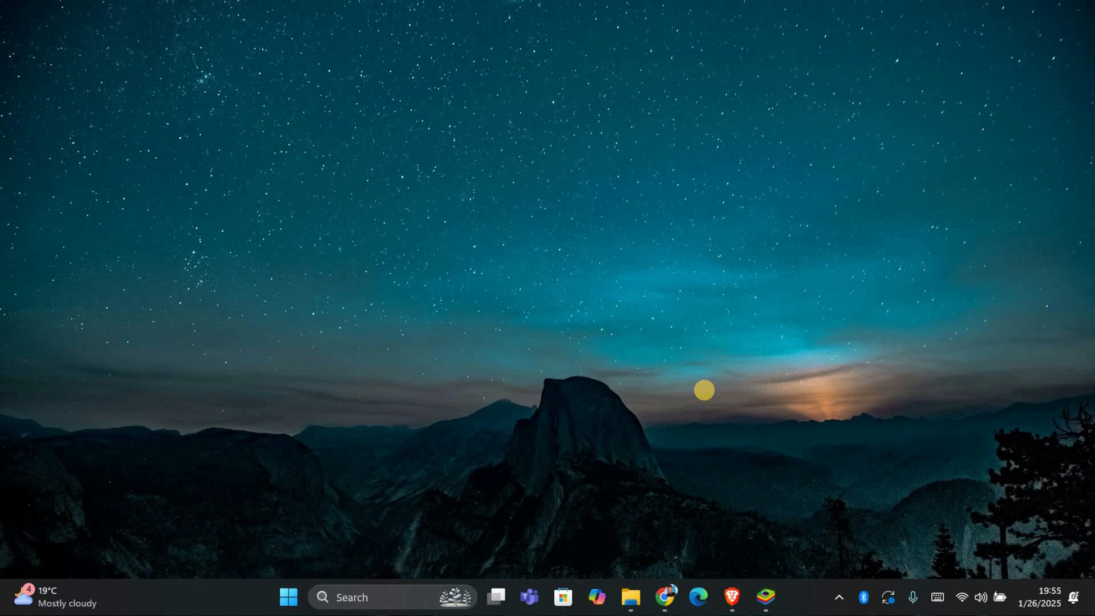
mouse_move(754, 423)
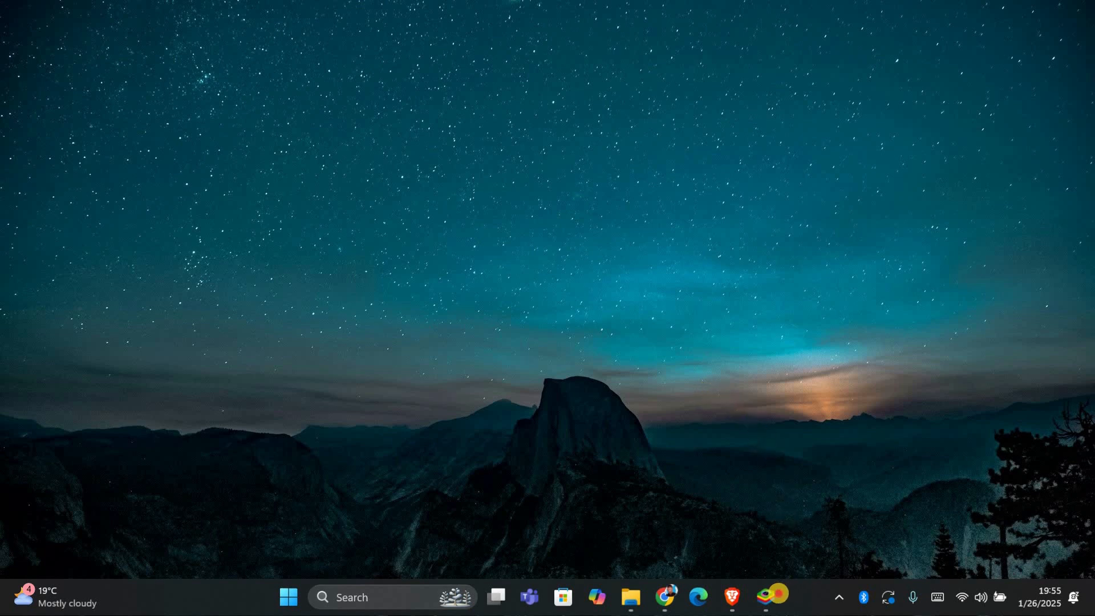
Launch BlueStacks from the taskbar and open its Settings window
click(770, 597)
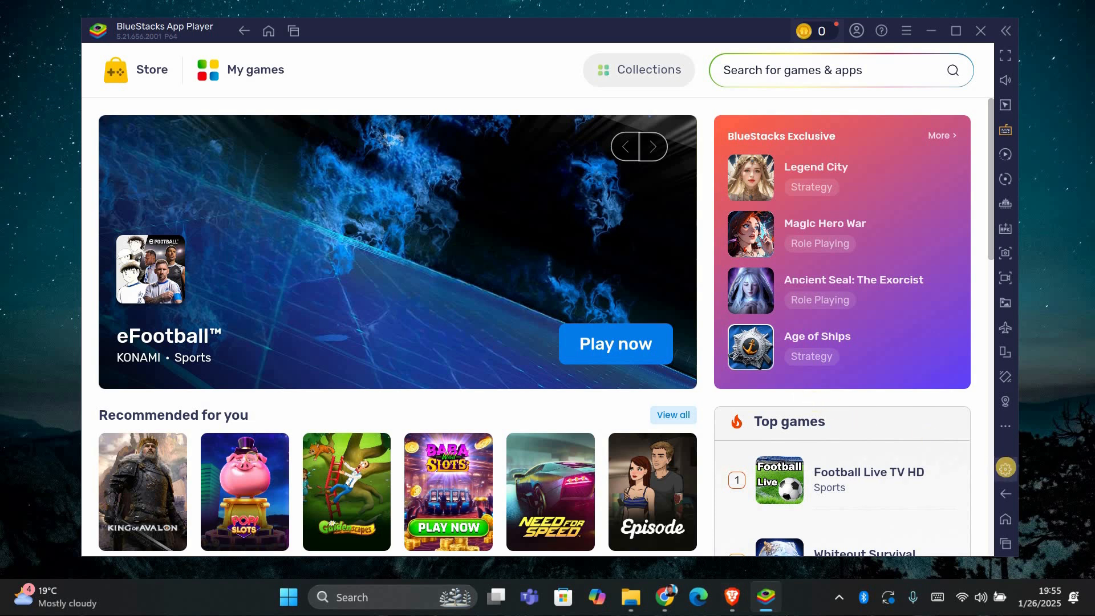
click(1005, 468)
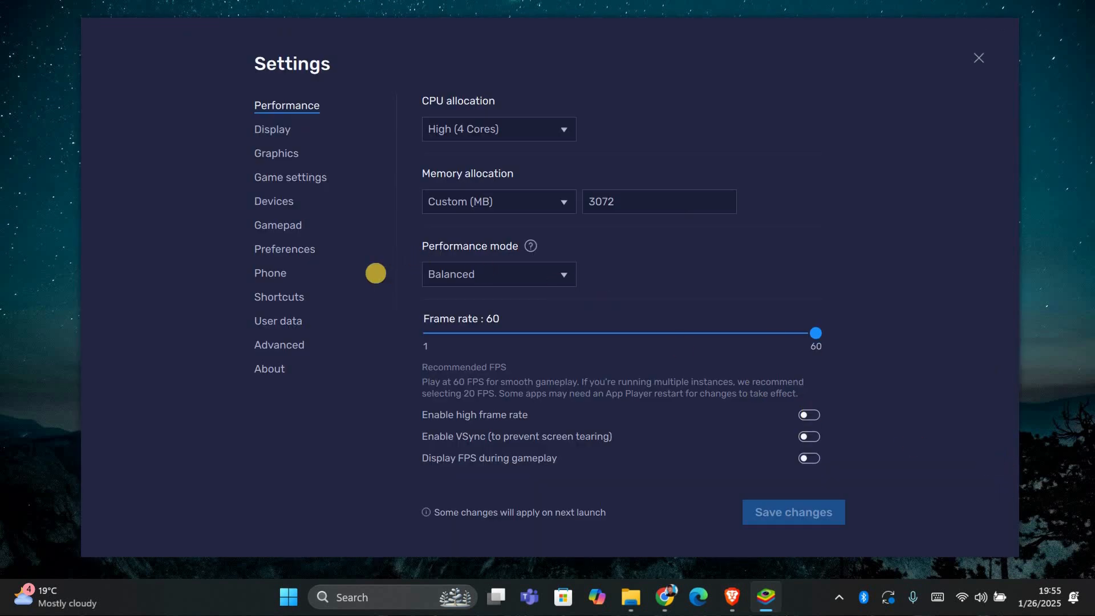
mouse_move(291, 250)
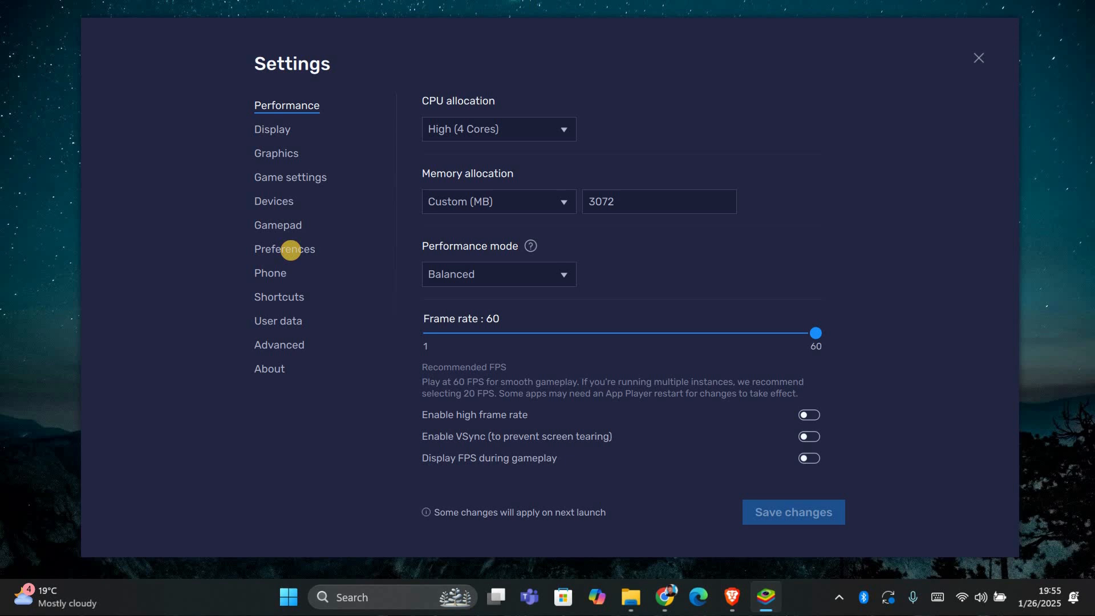
On the Preferences page, switch off 'Allow BlueStacks to show Ads during gameplay'
click(284, 248)
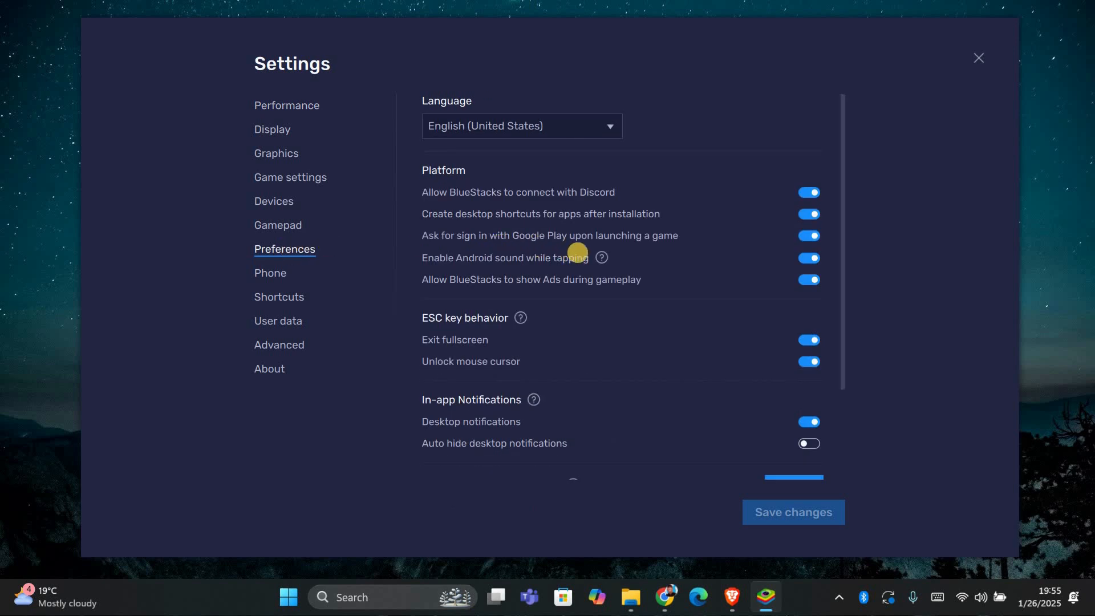
scroll(down, 3)
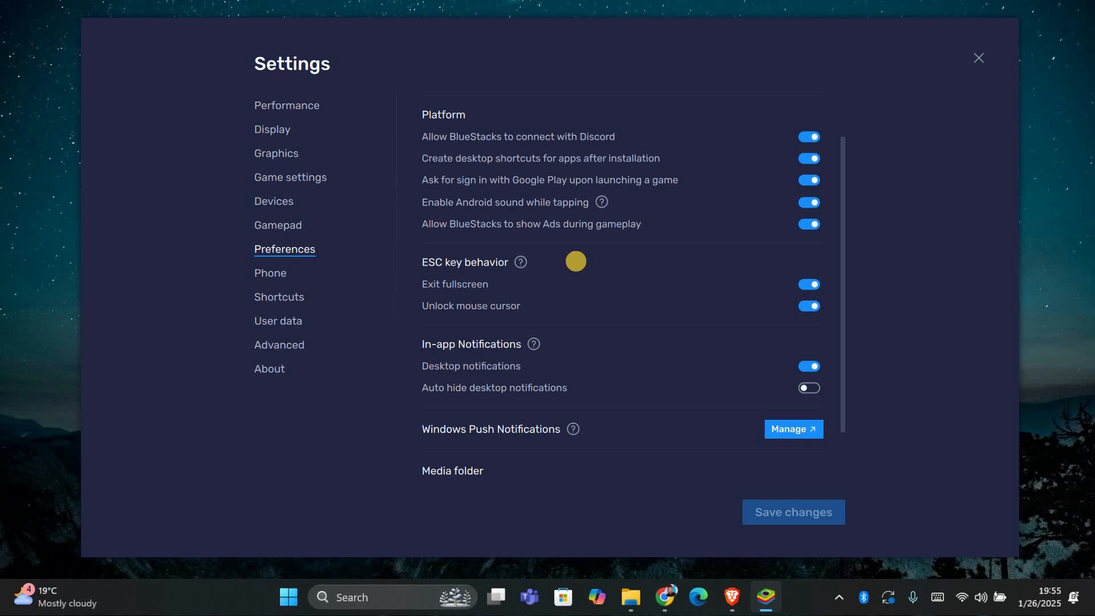
scroll(up, 3)
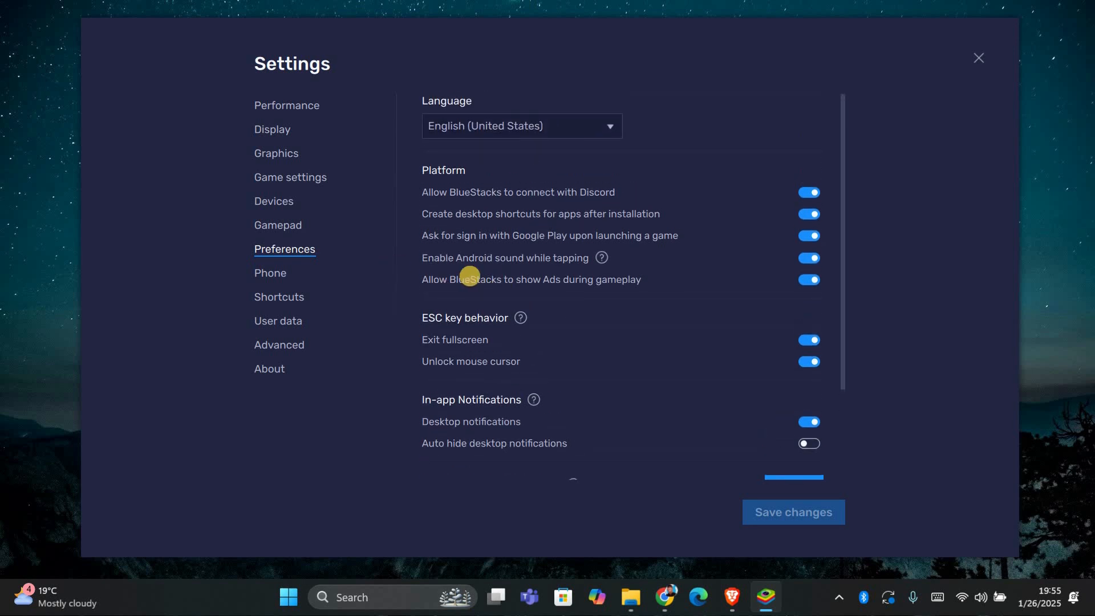
mouse_move(766, 284)
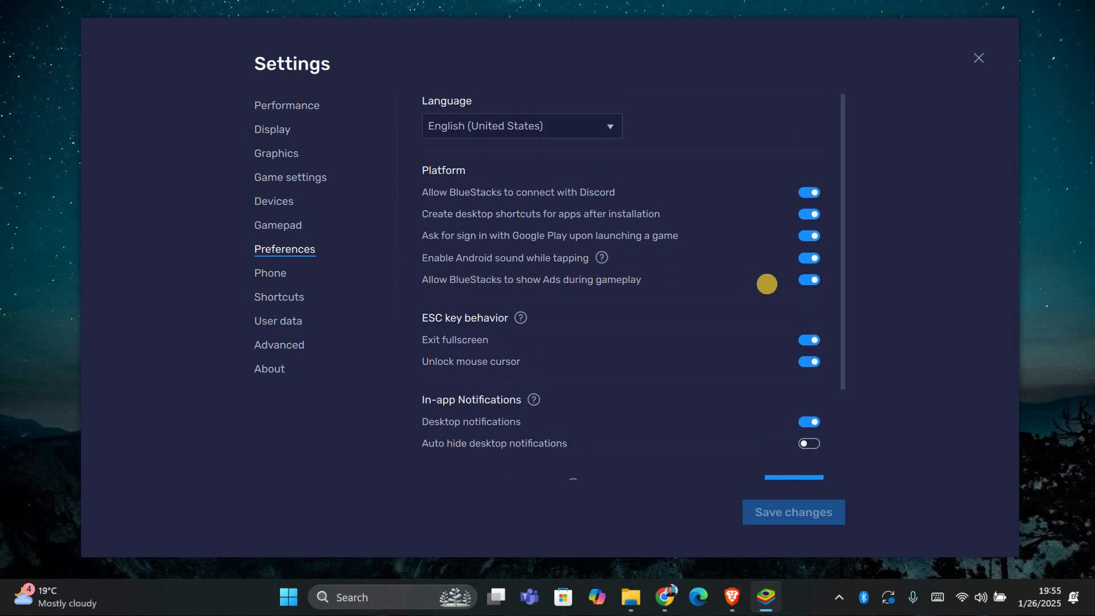
click(808, 279)
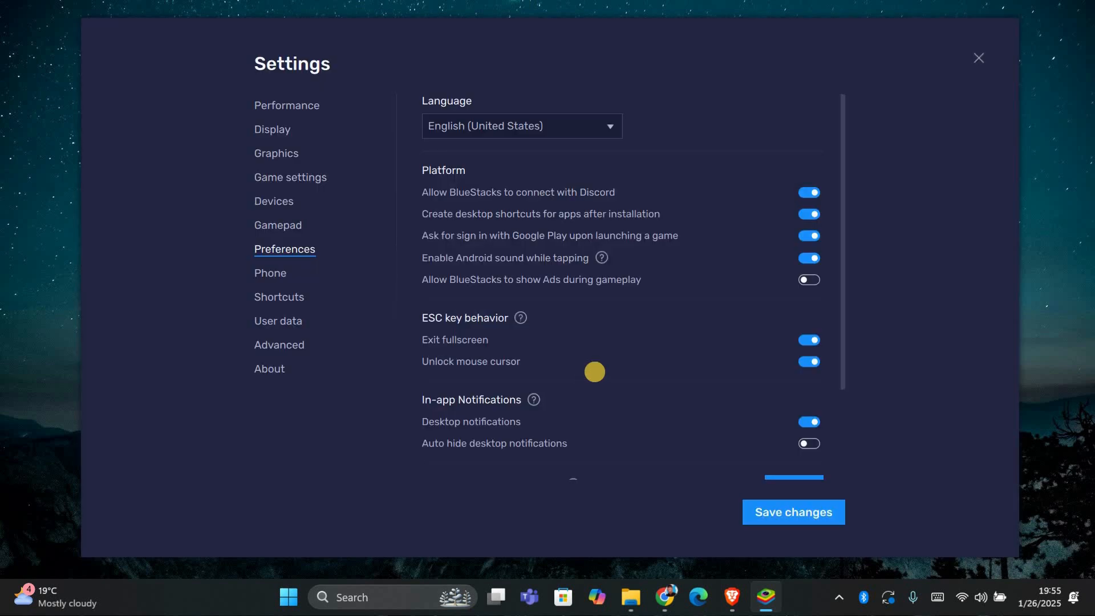
Review the remaining Preferences options and save the changes
scroll(down, 3)
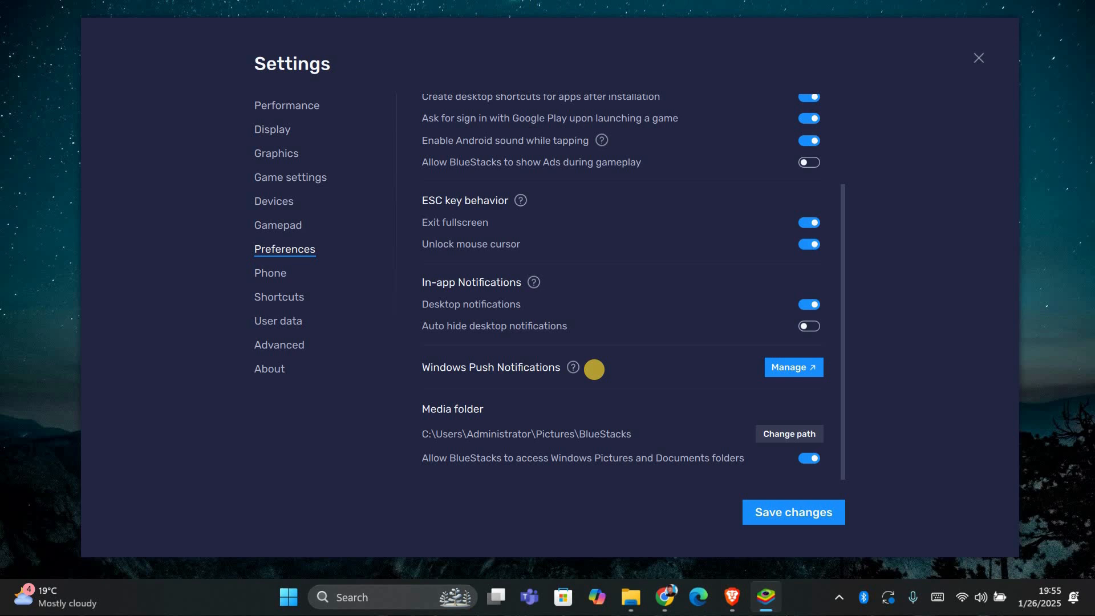
scroll(up, 3)
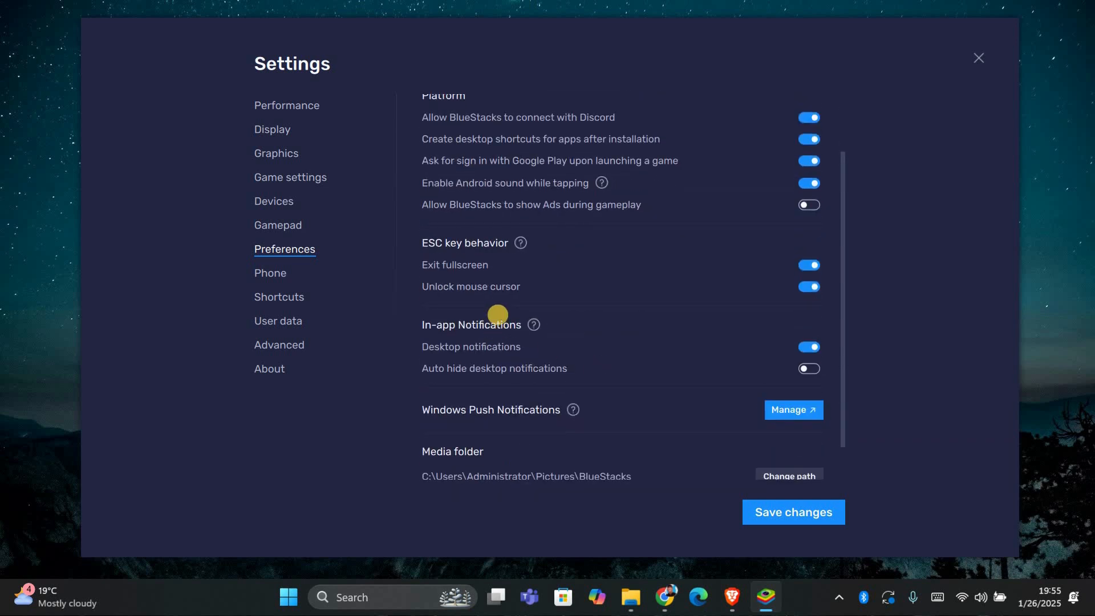
scroll(down, 3)
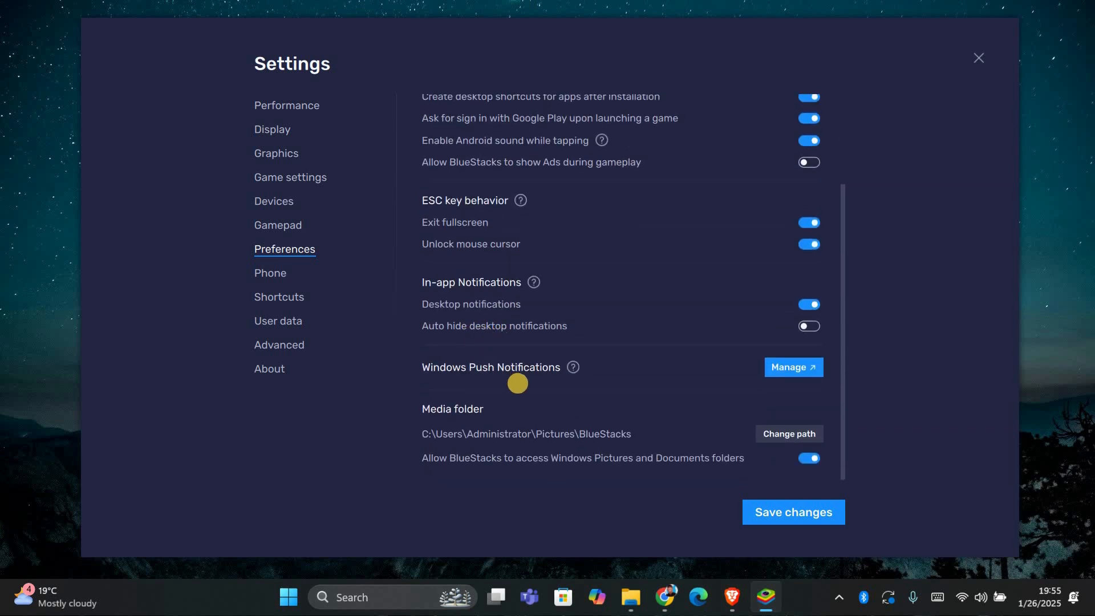
mouse_move(581, 395)
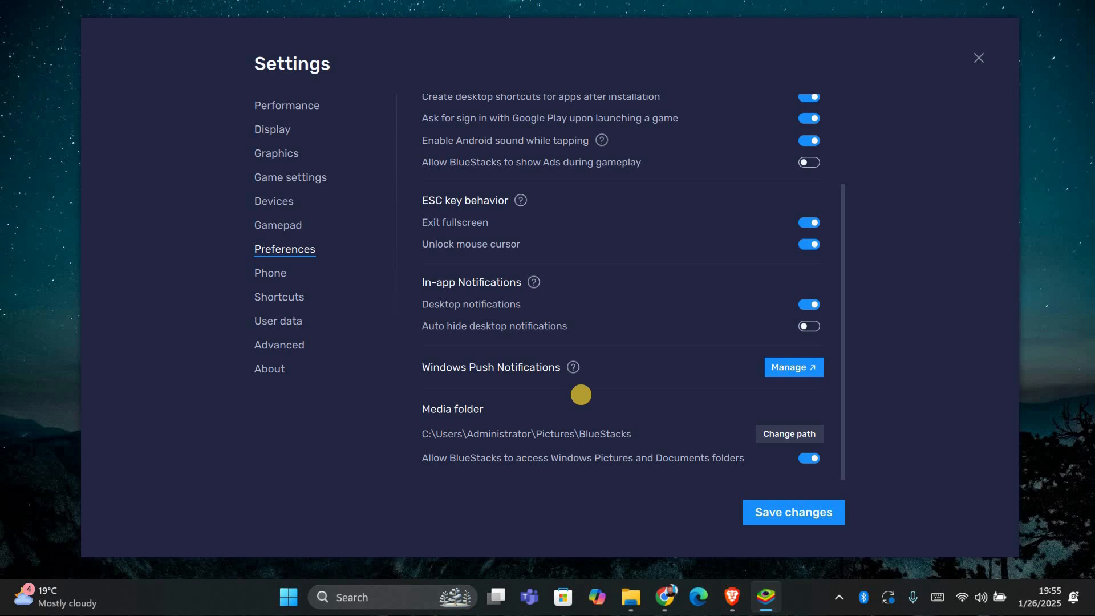
mouse_move(577, 386)
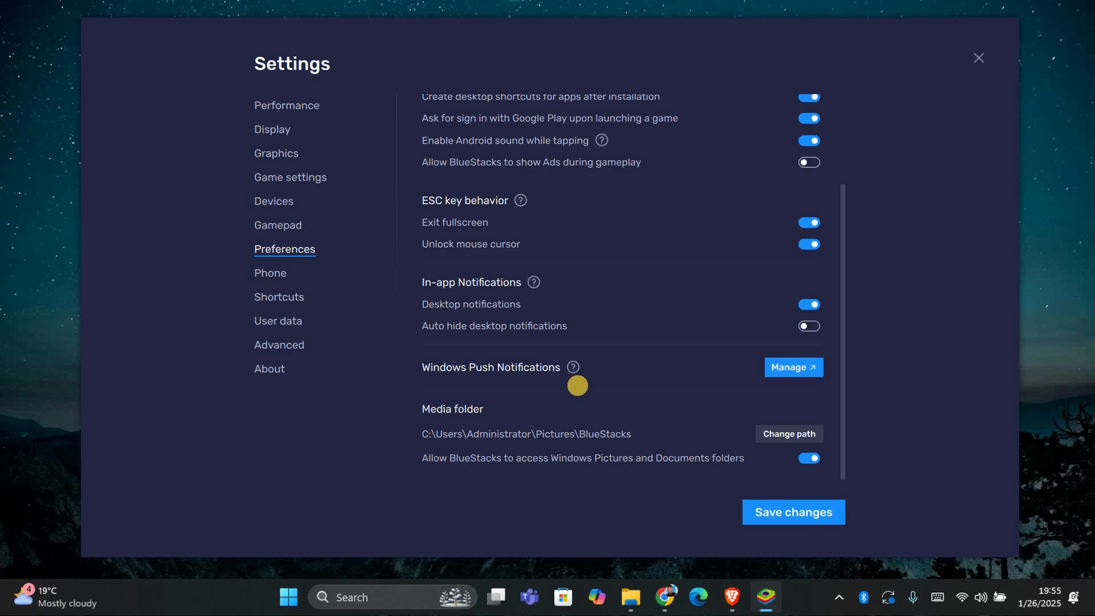
mouse_move(701, 477)
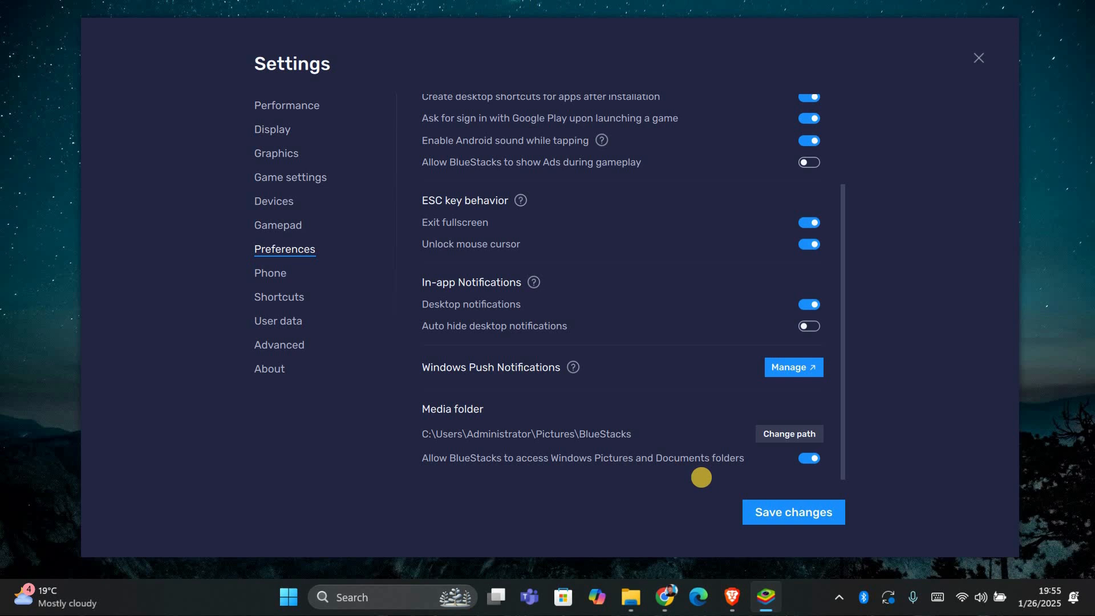
click(793, 512)
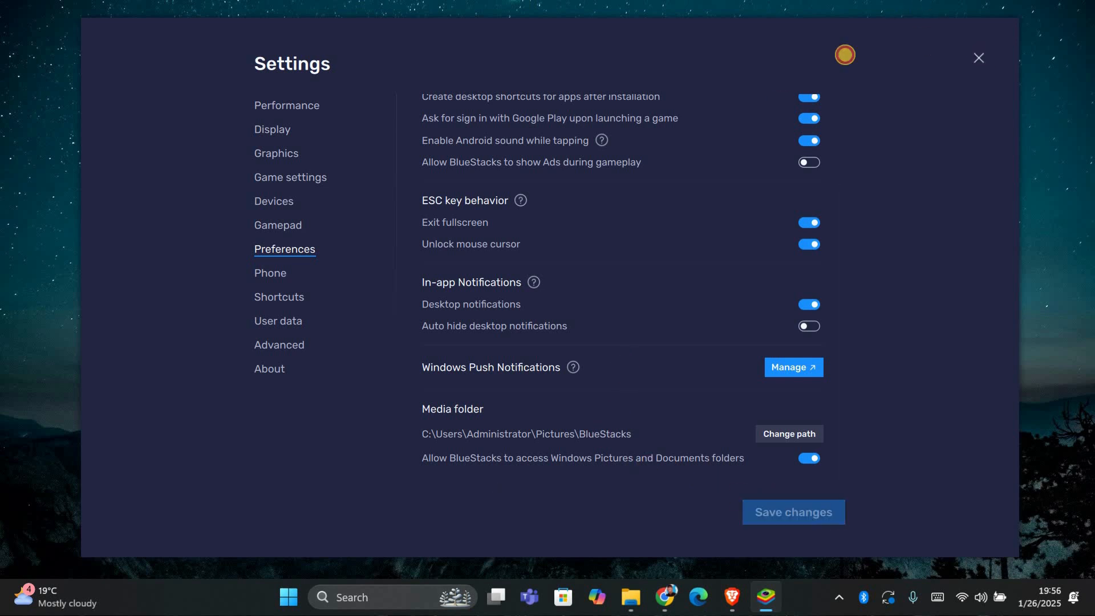
Close the Settings window and return to the game store home page
click(978, 59)
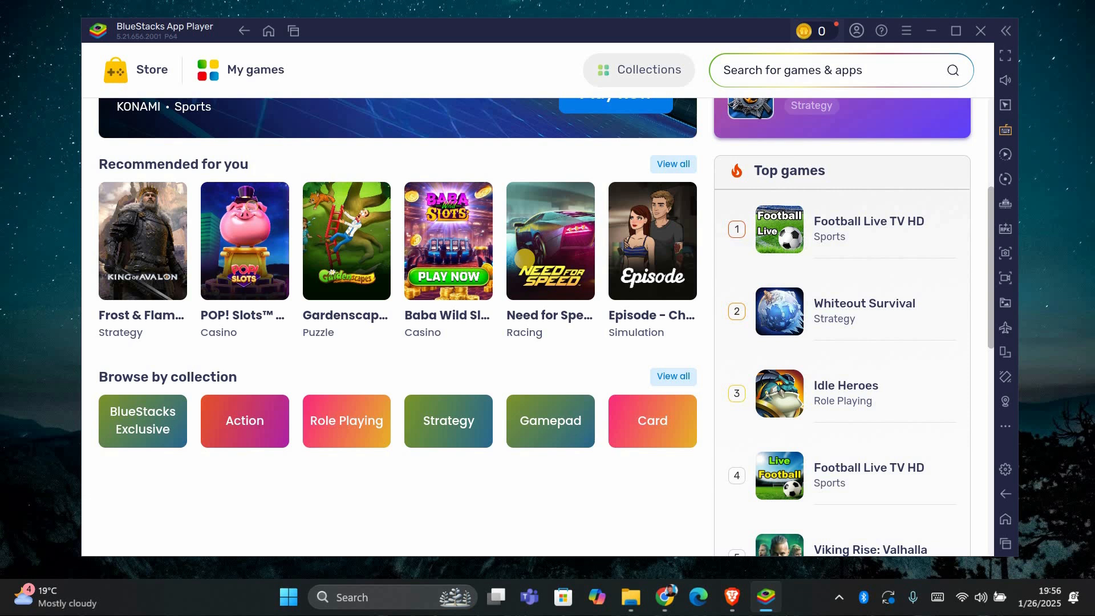
scroll(up, 3)
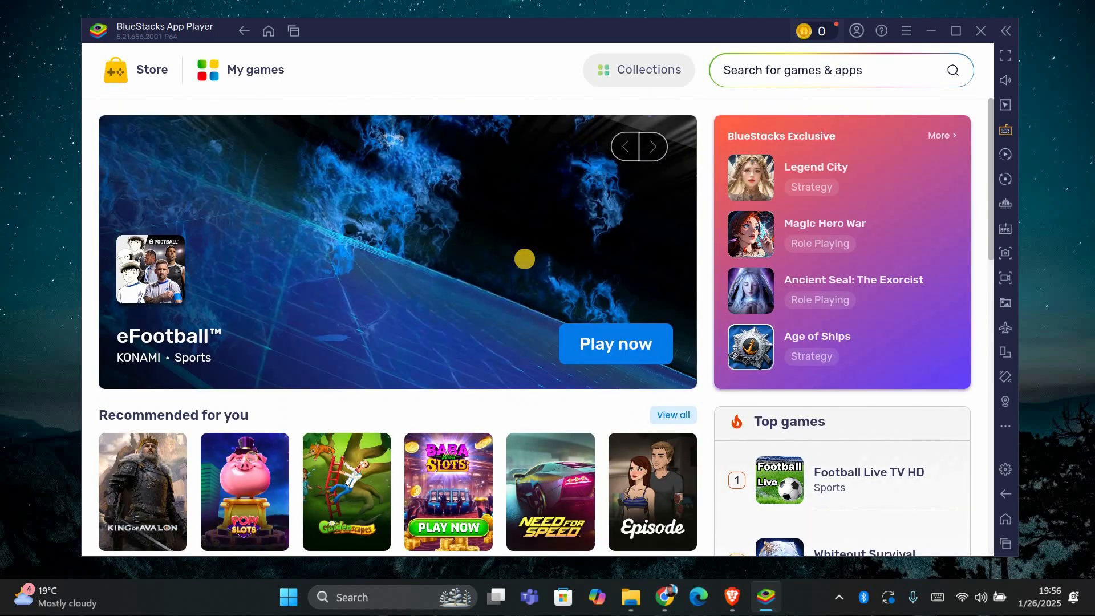